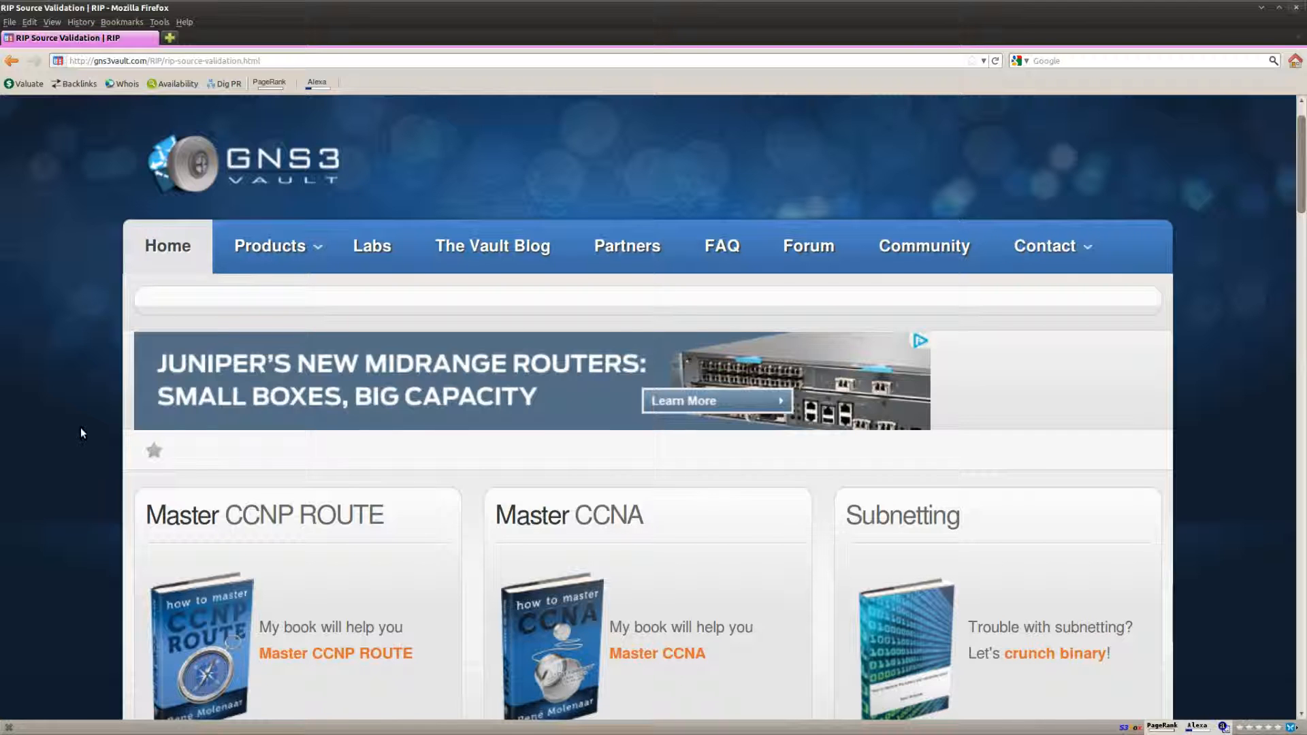
Scroll through the RIP Source Validation lab page to read its scenario, goal and topology
scroll(down, 3)
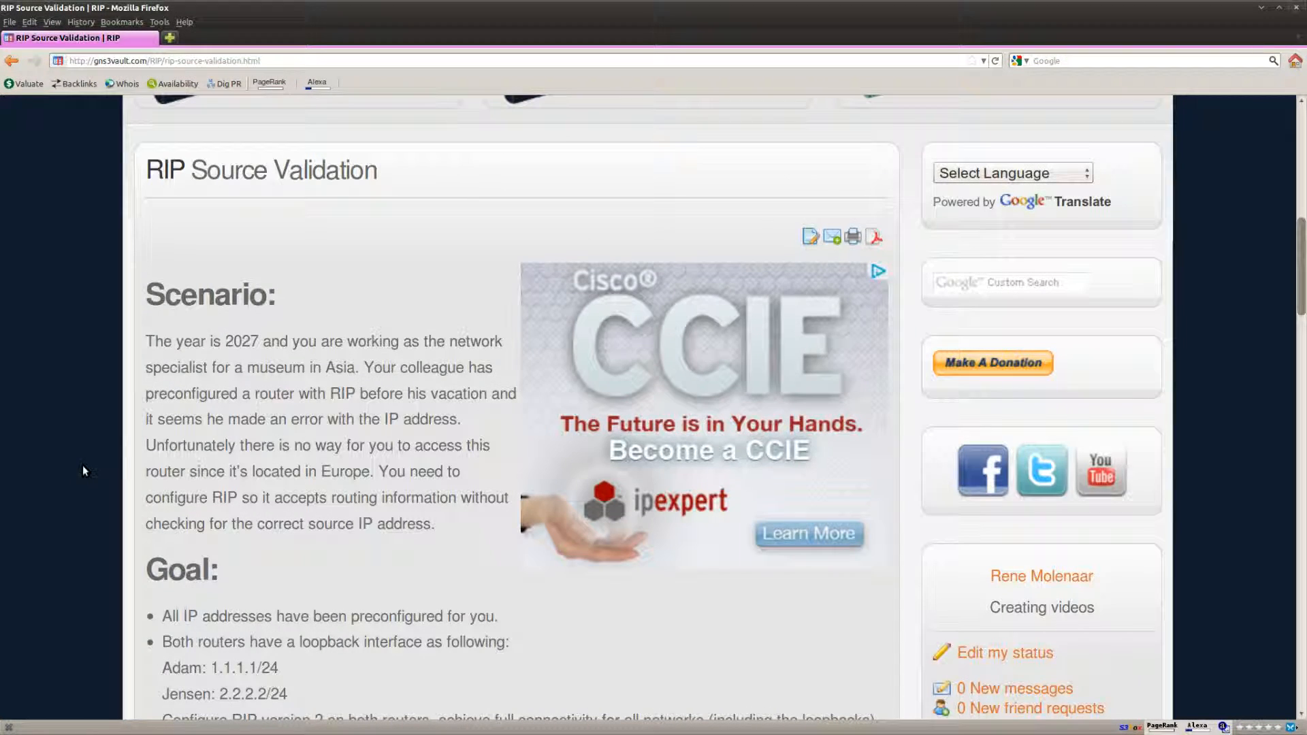
mouse_move(77, 465)
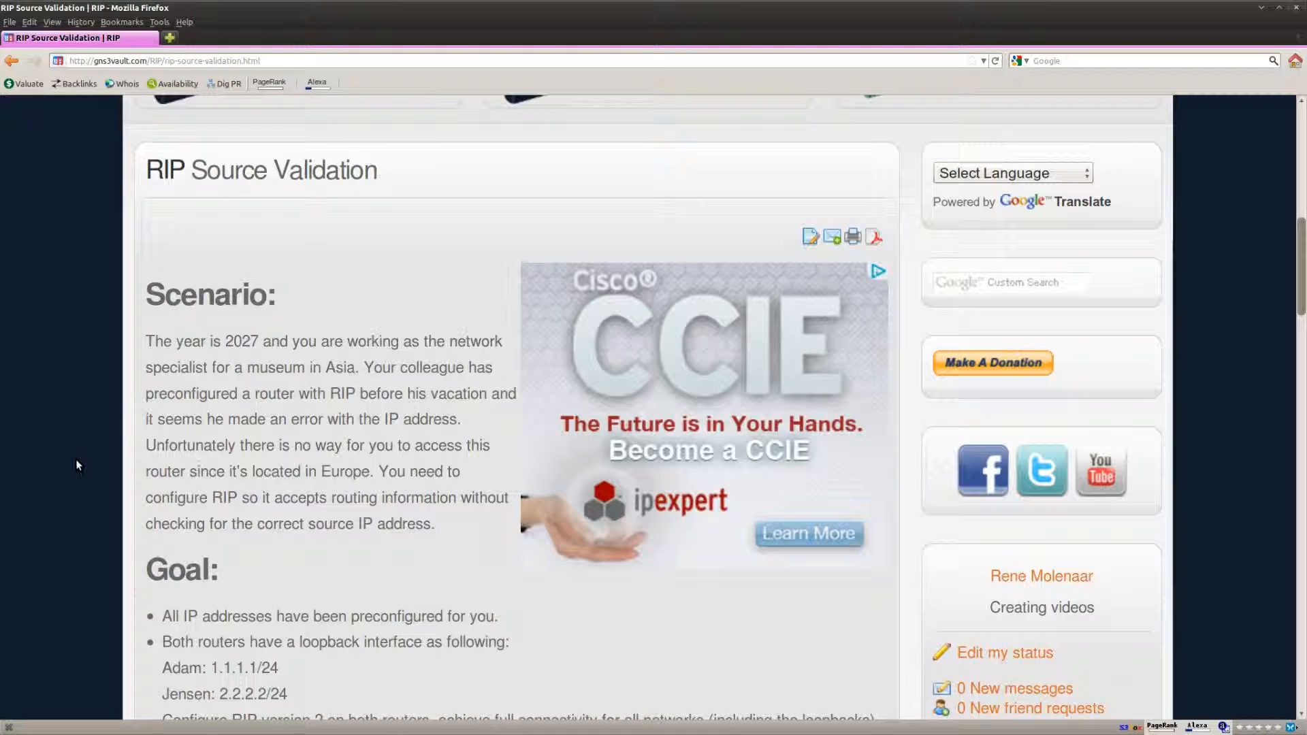
scroll(down, 3)
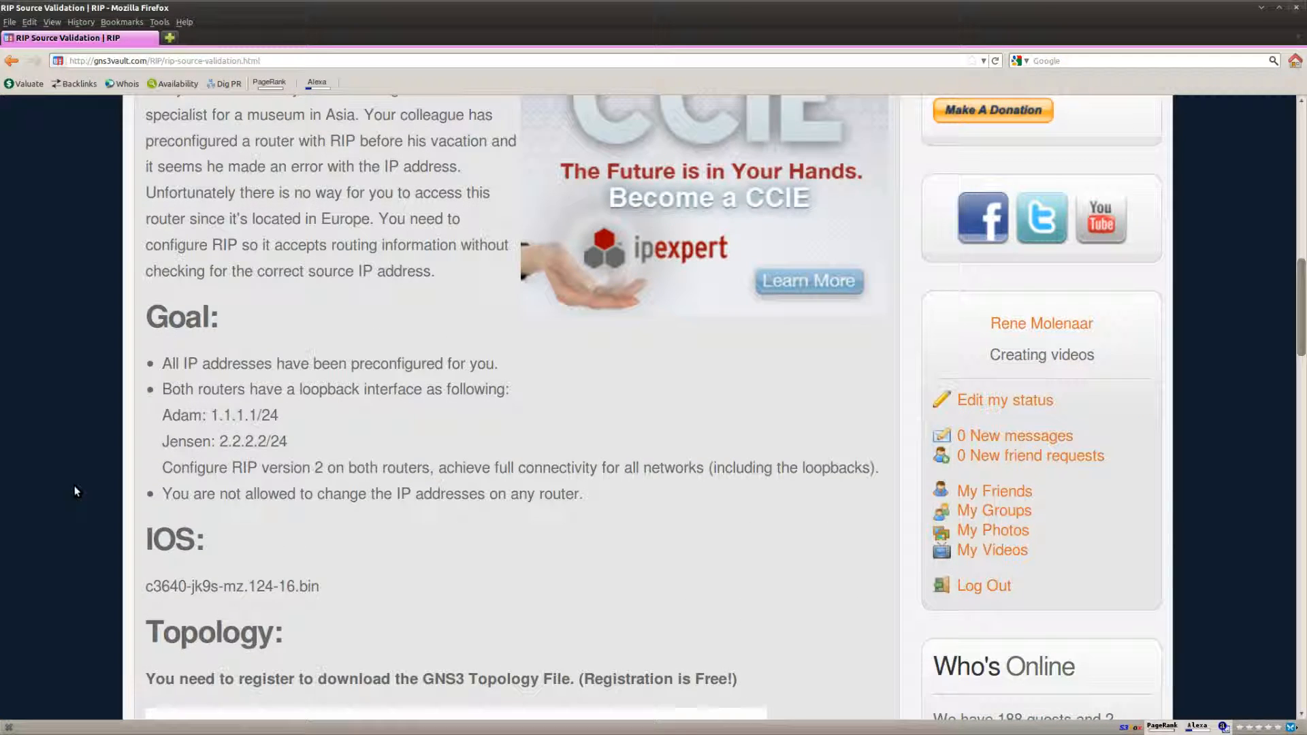
scroll(down, 3)
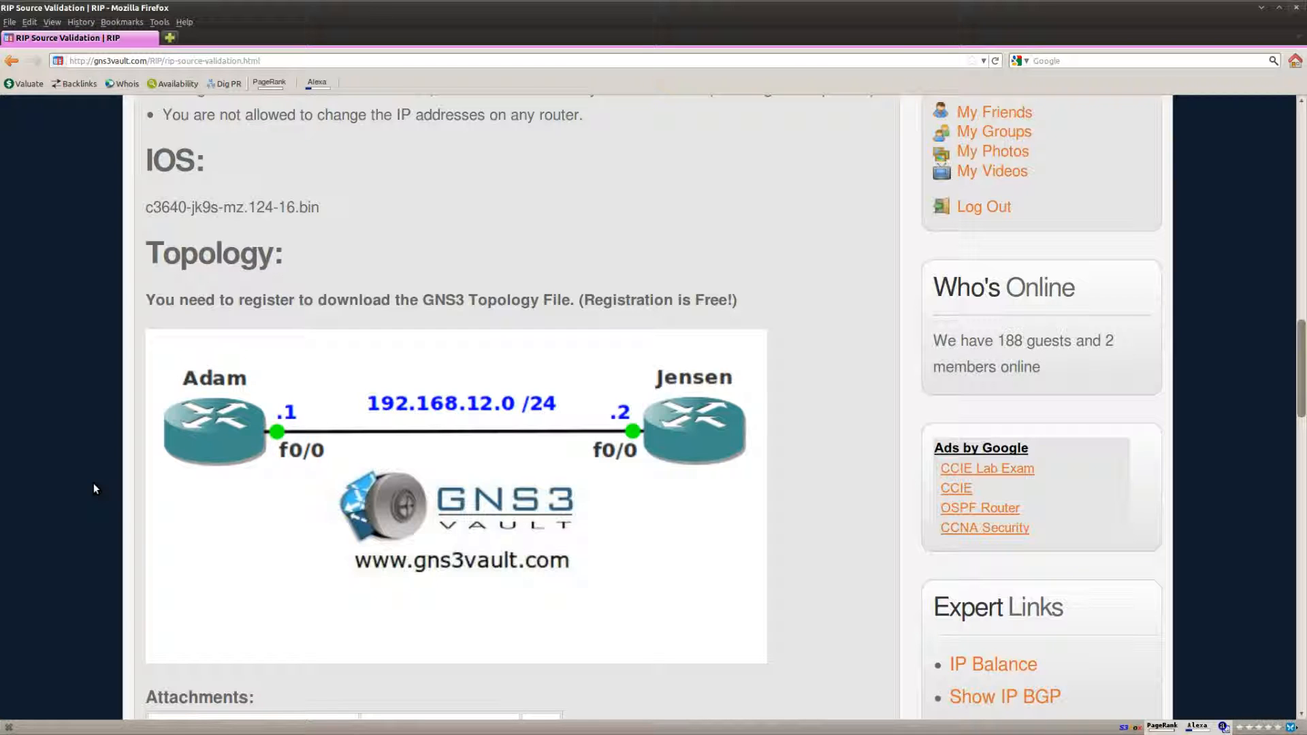
mouse_move(108, 497)
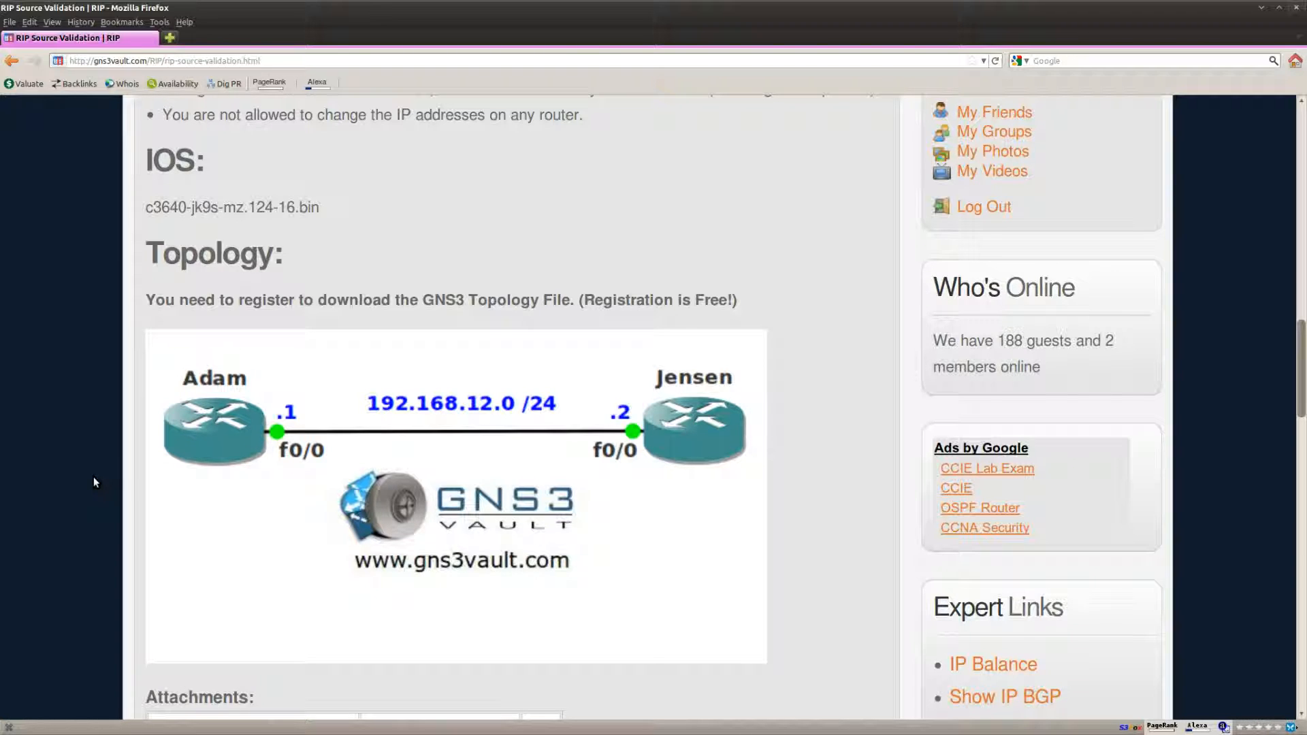
mouse_move(12, 445)
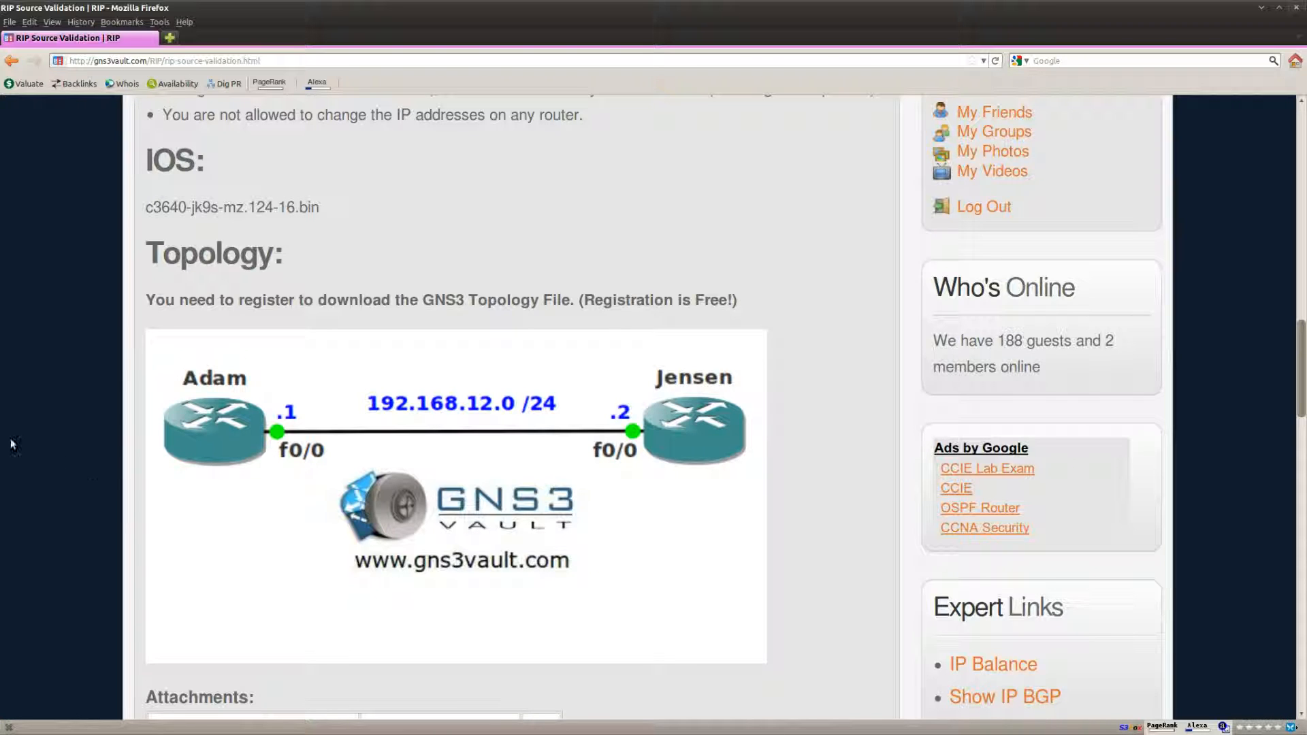
scroll(up, 3)
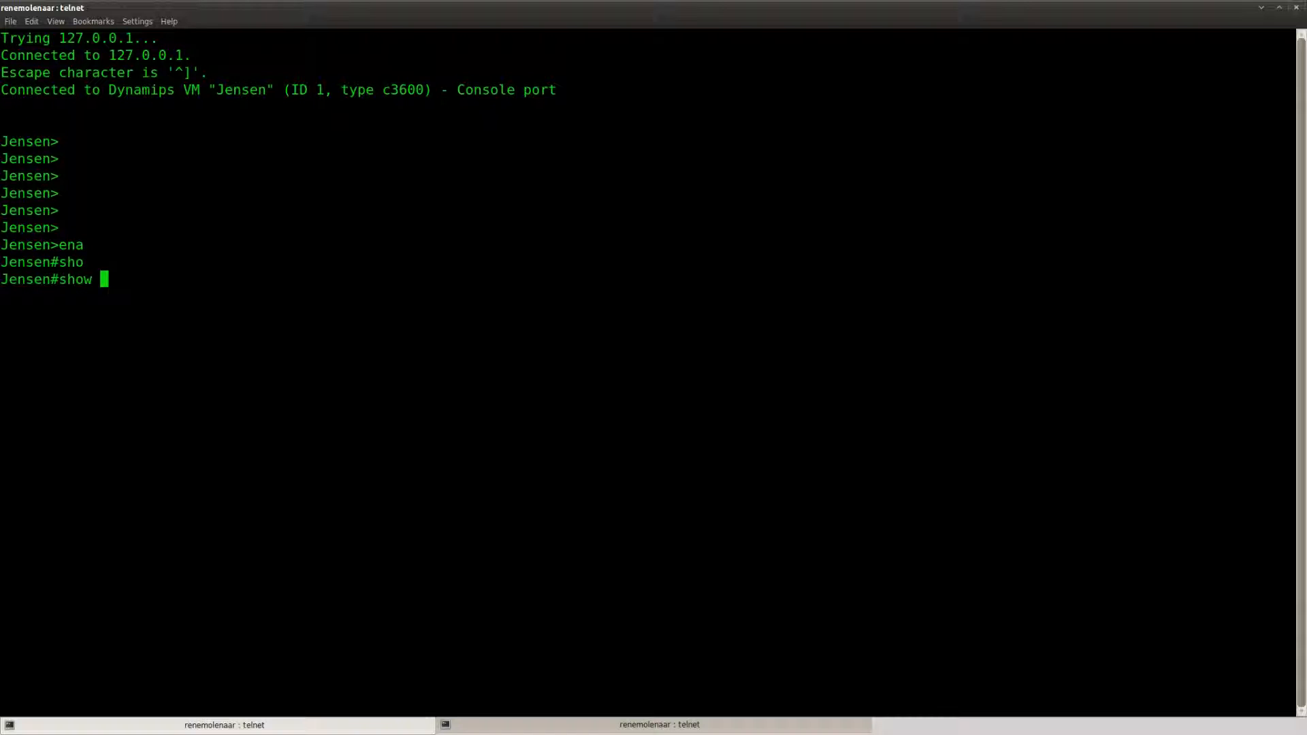
Run 'show ip int brief' on Jensen to list its interface addresses
text(ip int brieff)
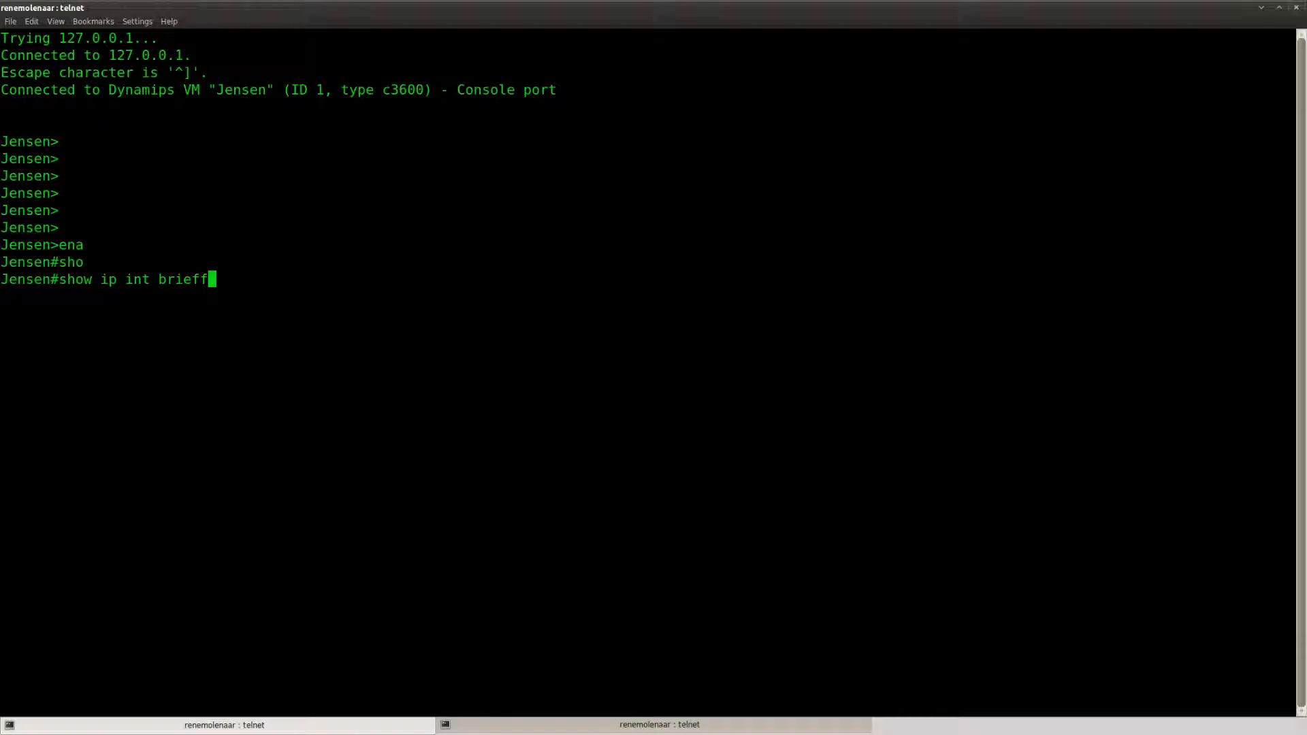
key(Return)
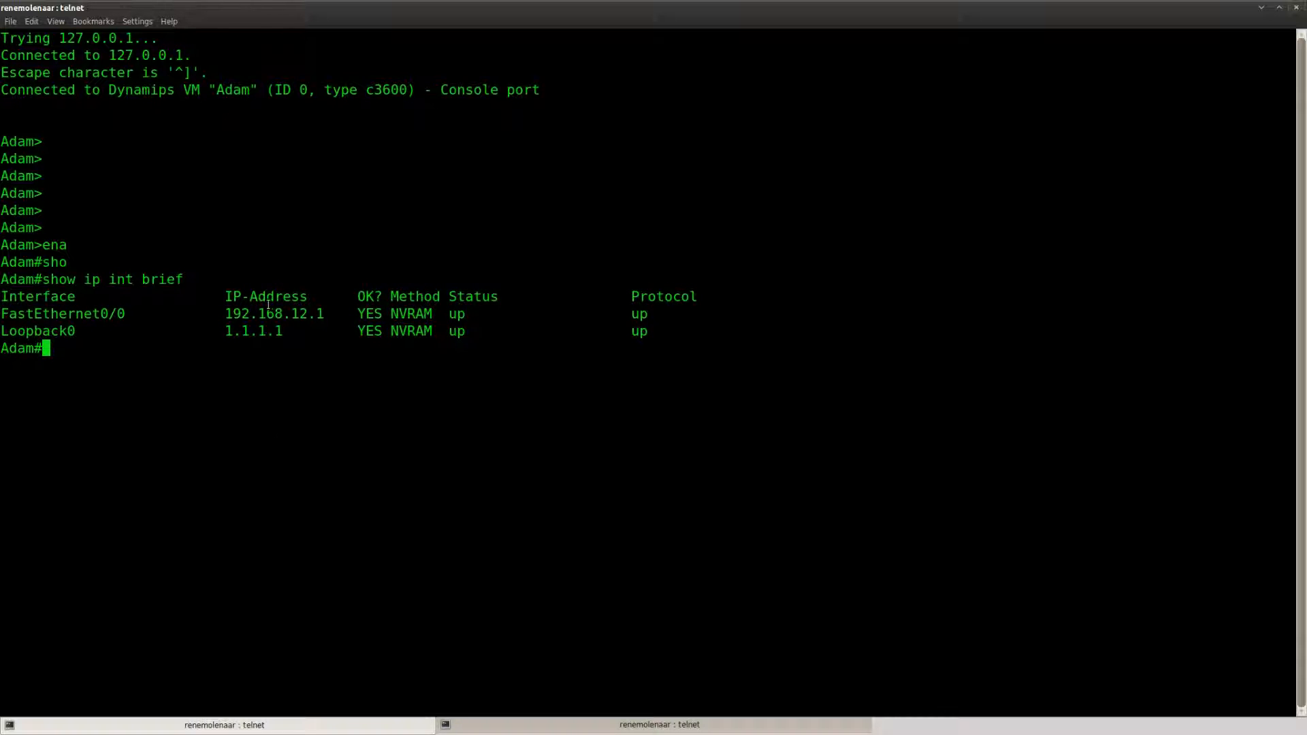
mouse_move(210, 387)
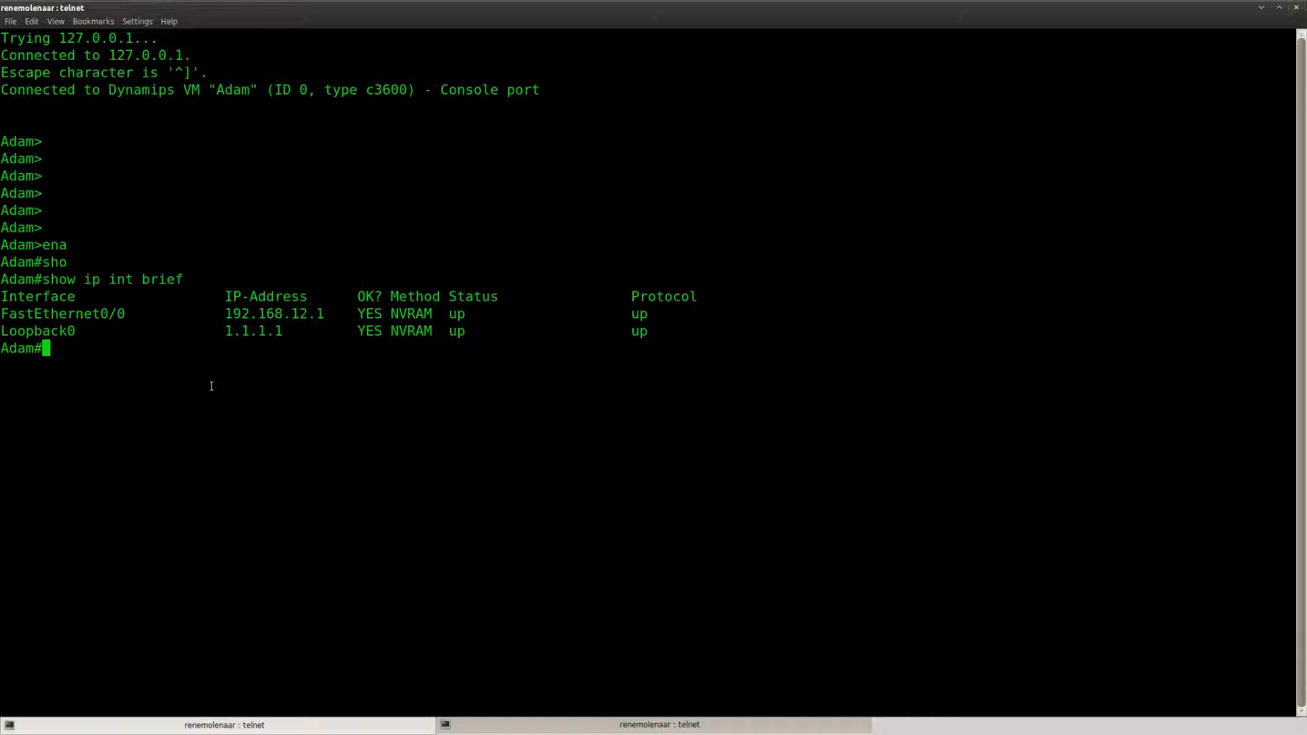
mouse_move(204, 406)
text(conf t)
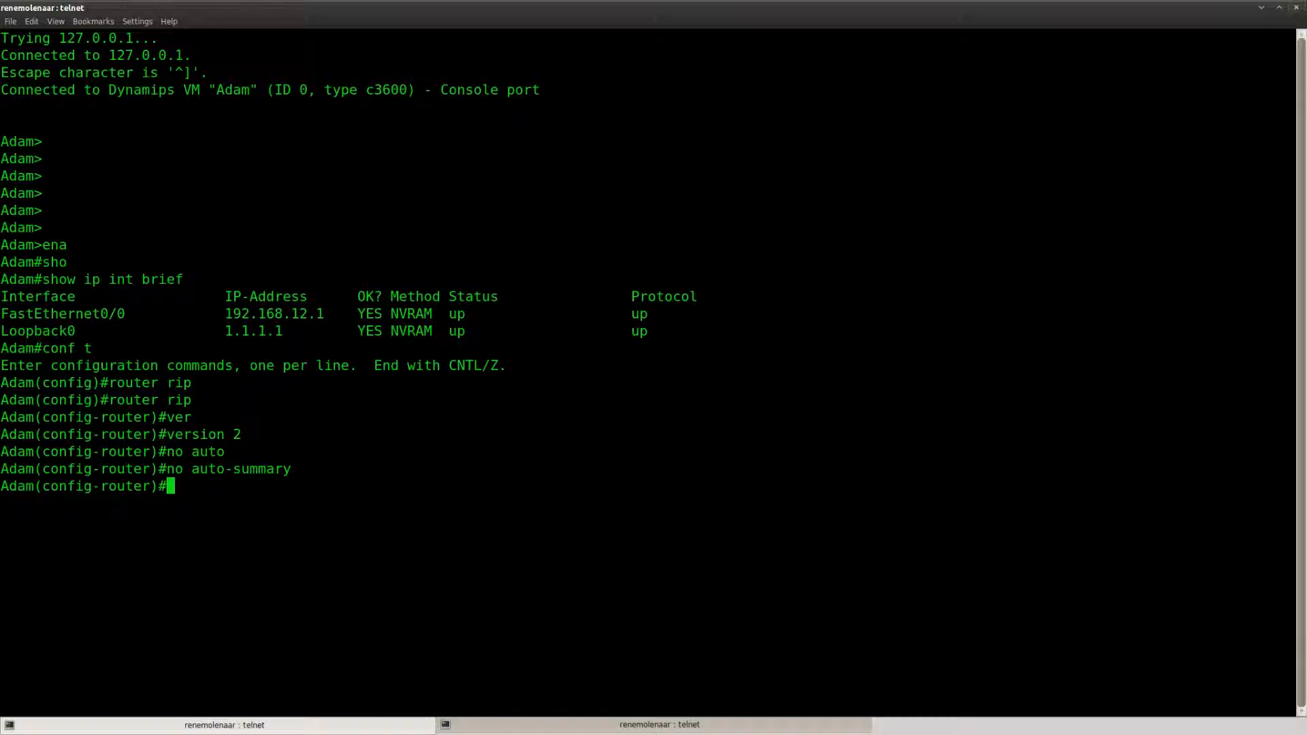
Enable RIP on Jensen and advertise all its networks with network 0.0.0.0
text(network 0.0.0.0)
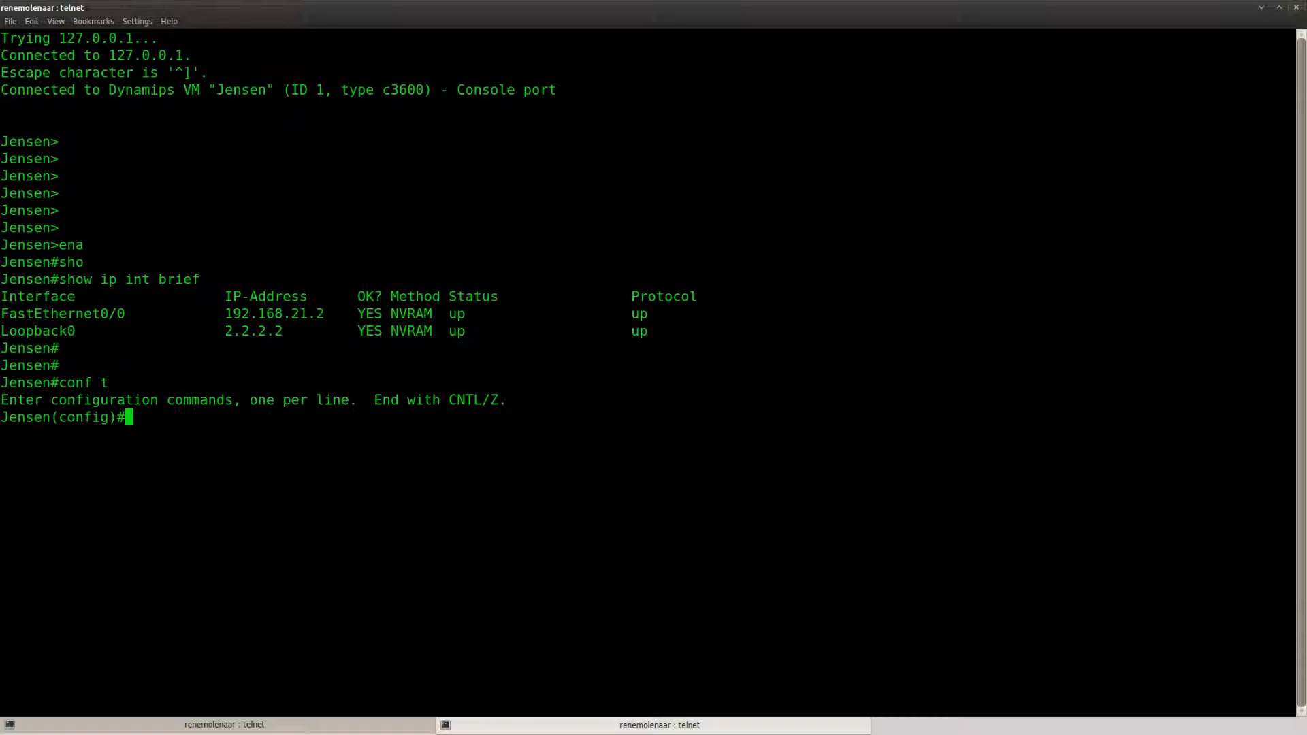
text(router rip)
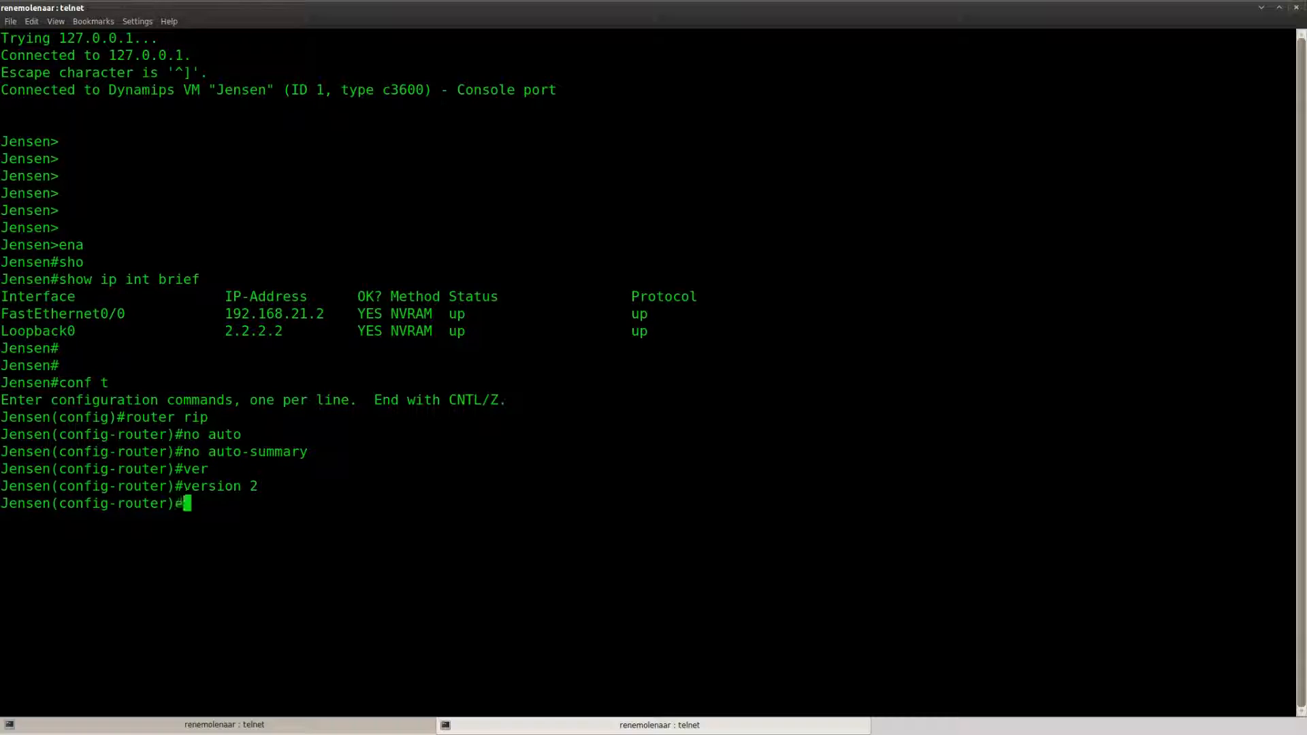
text(network 0.0.0.0)
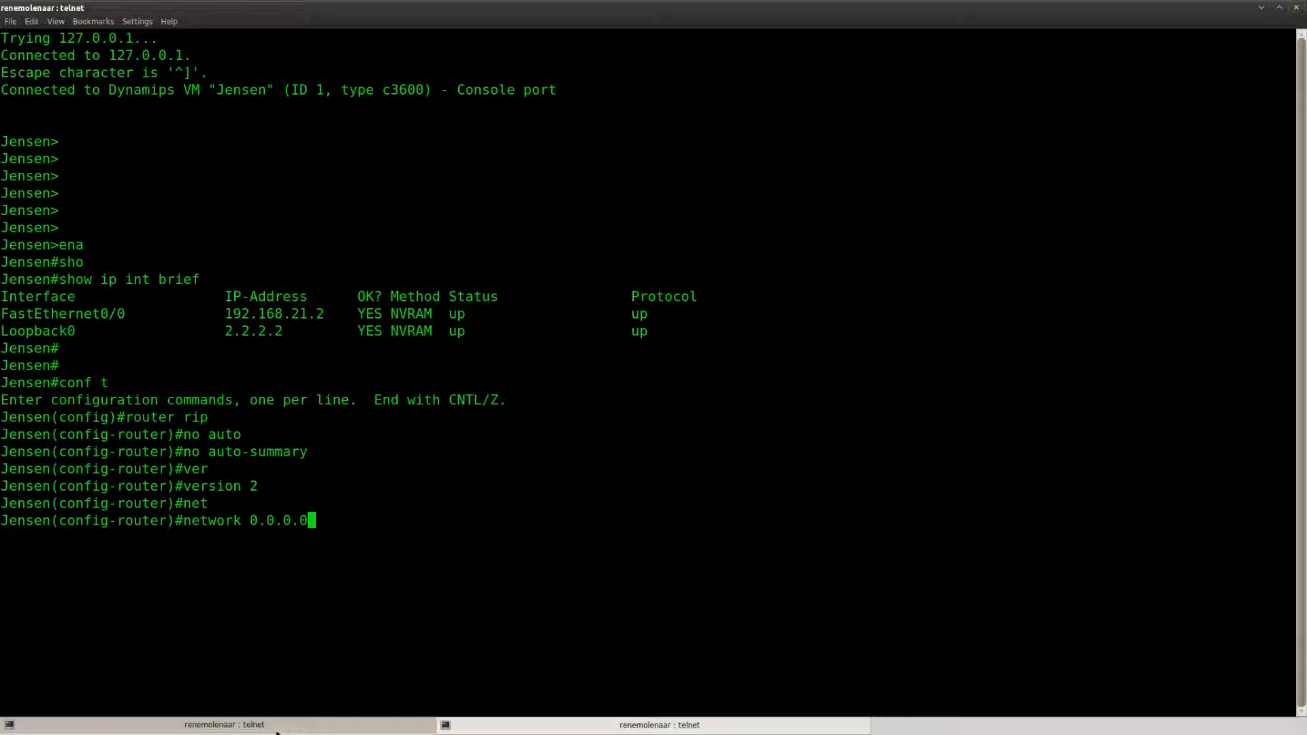
key(Return)
text(debug ip rip)
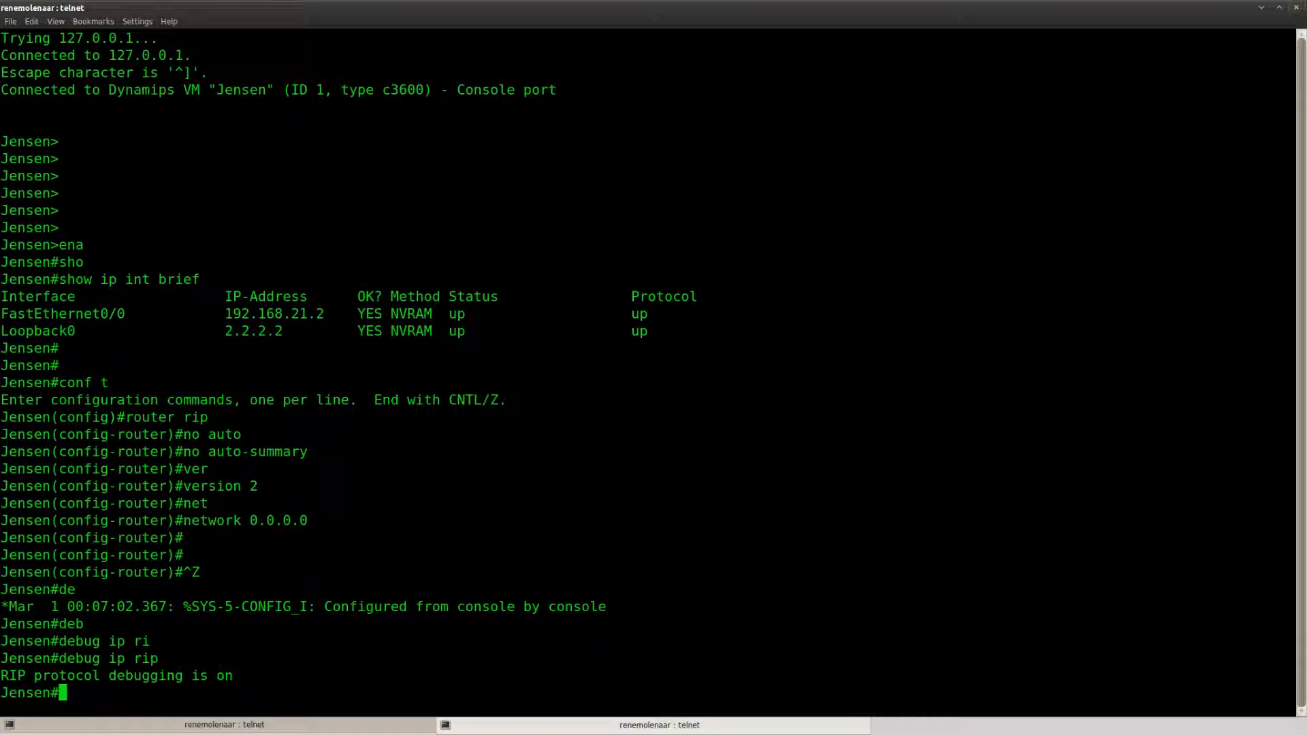
Switch to Adam's console session and start RIP debugging with 'debug ip rip'
click(659, 724)
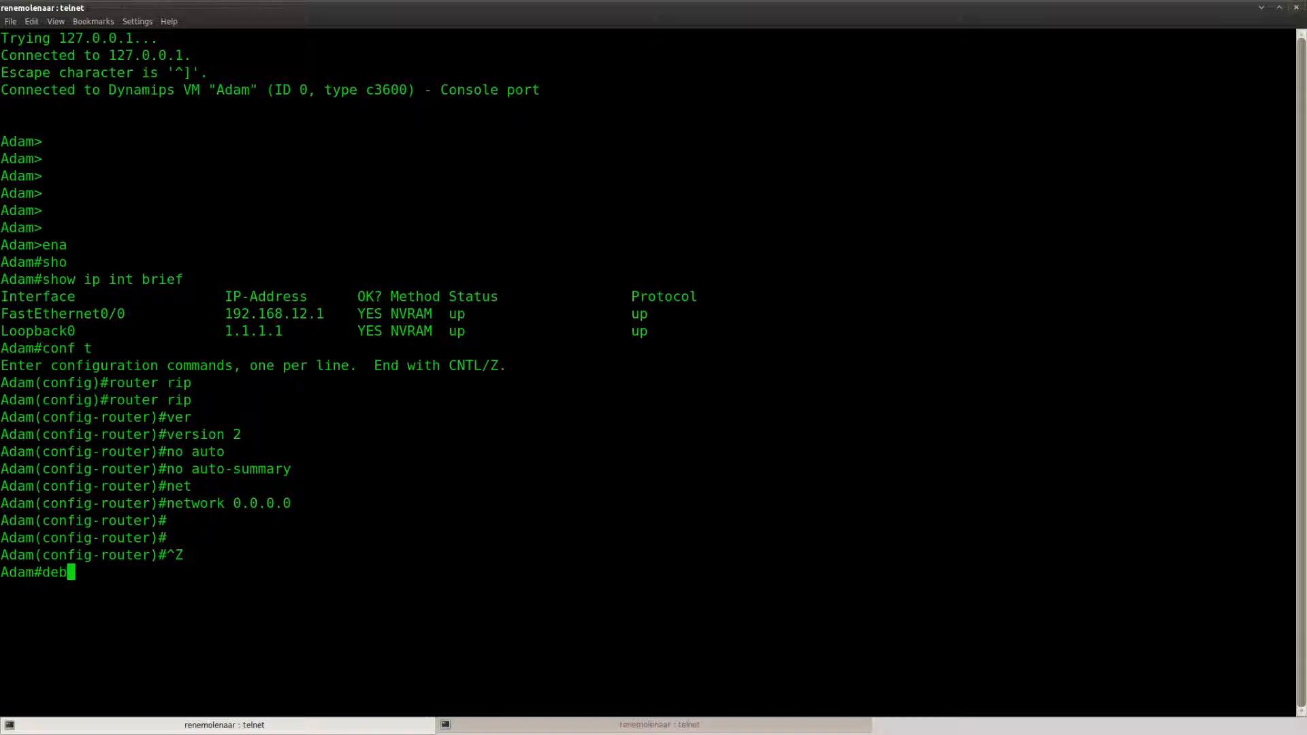
text(debug ip rip)
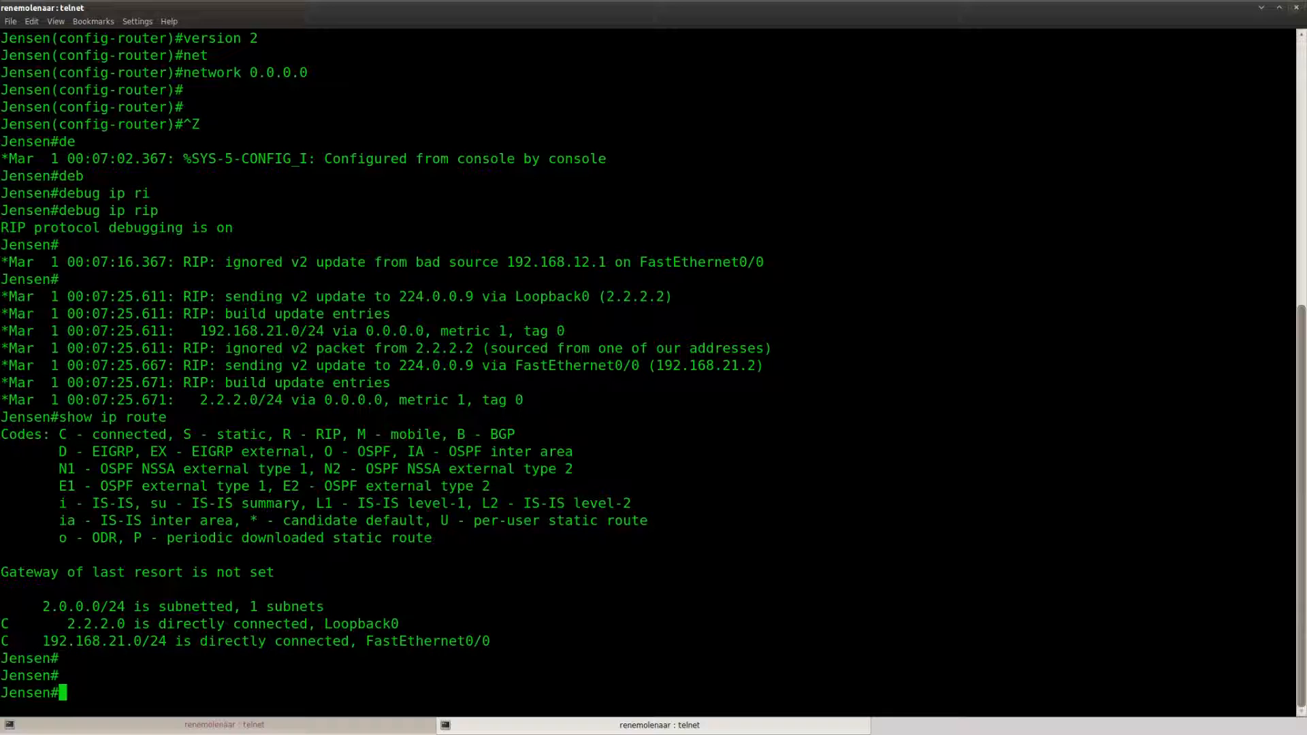
On Jensen, enter RIP configuration mode and look up the validate-update-source options
text(conf t)
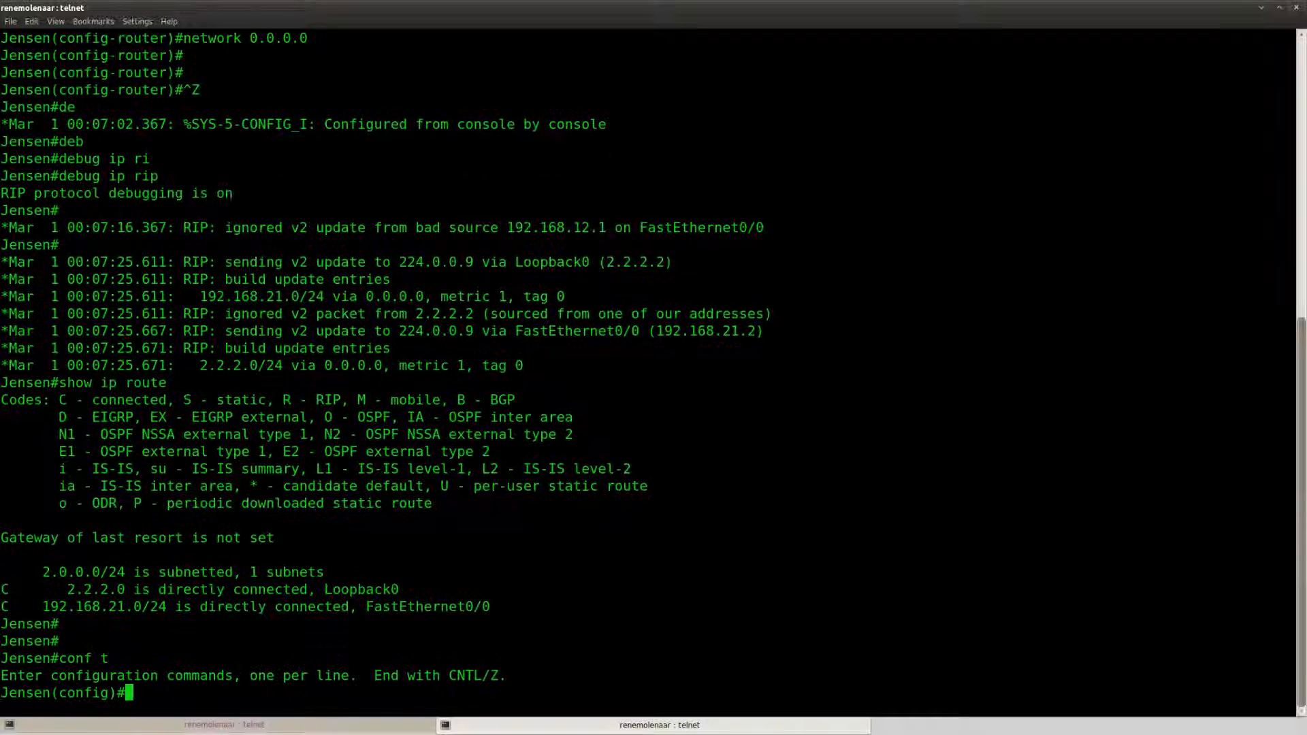
text(router rip)
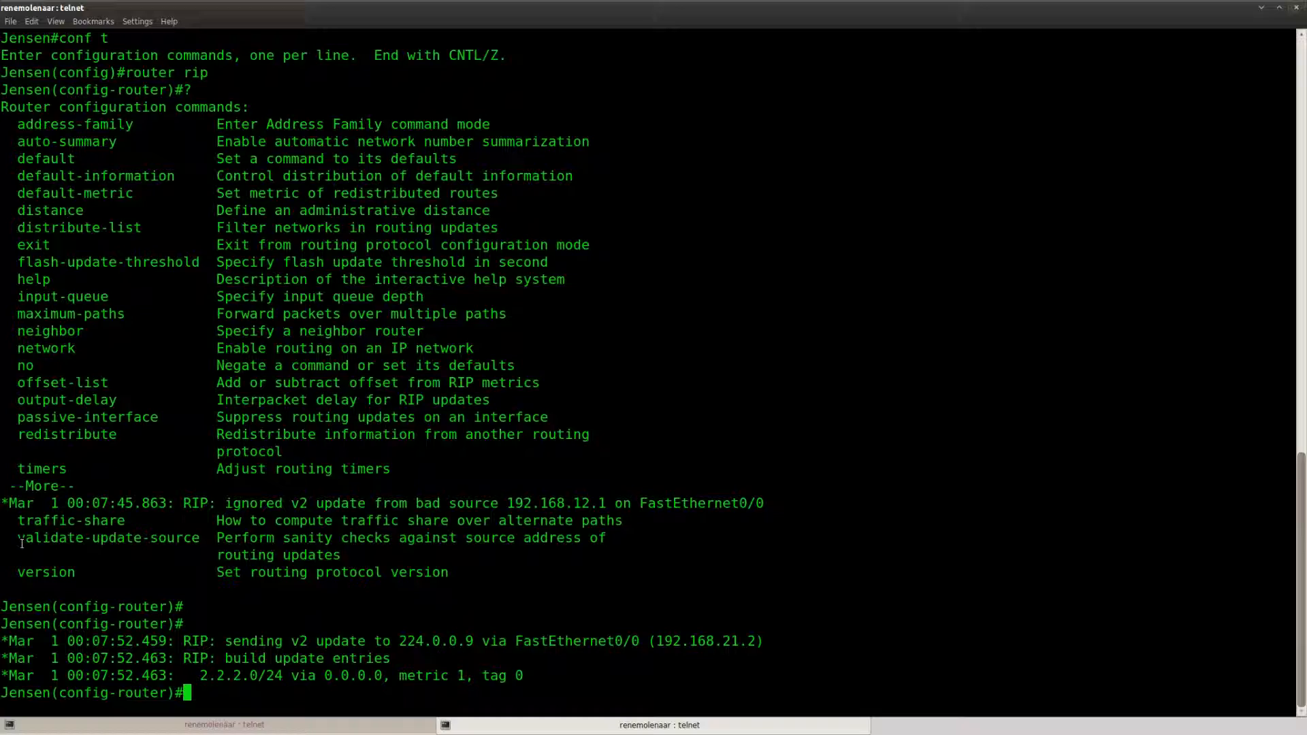
scroll(down, 3)
text(no validate-update-source)
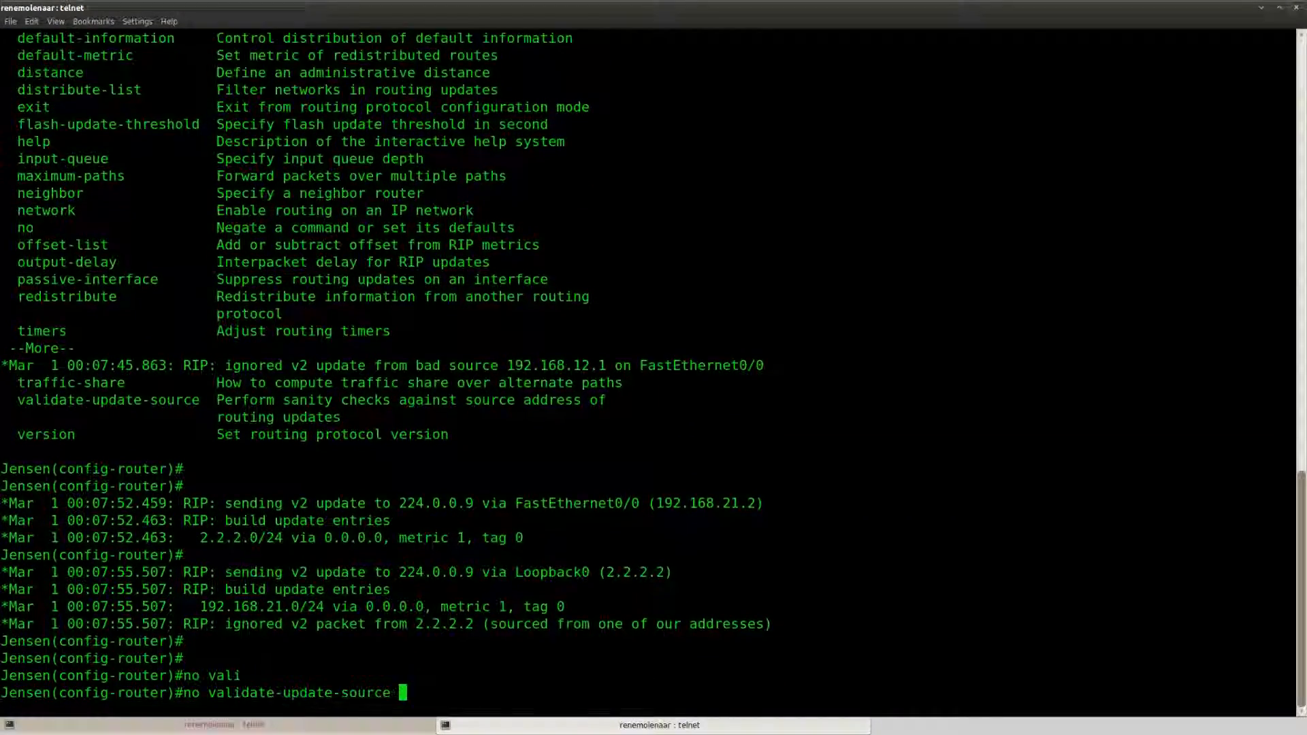
key(Return)
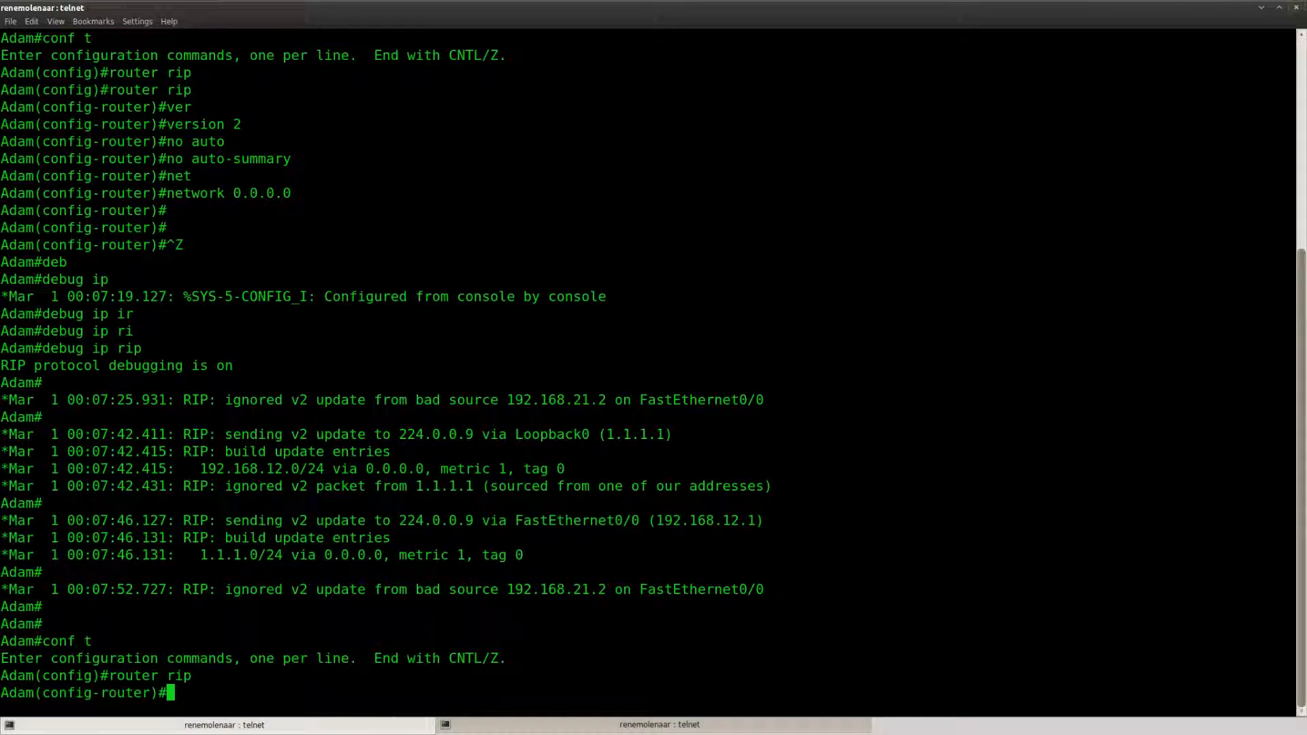
Apply 'no validate-update-source' on Adam, then display Jensen's routing table
text(no validate-update-source)
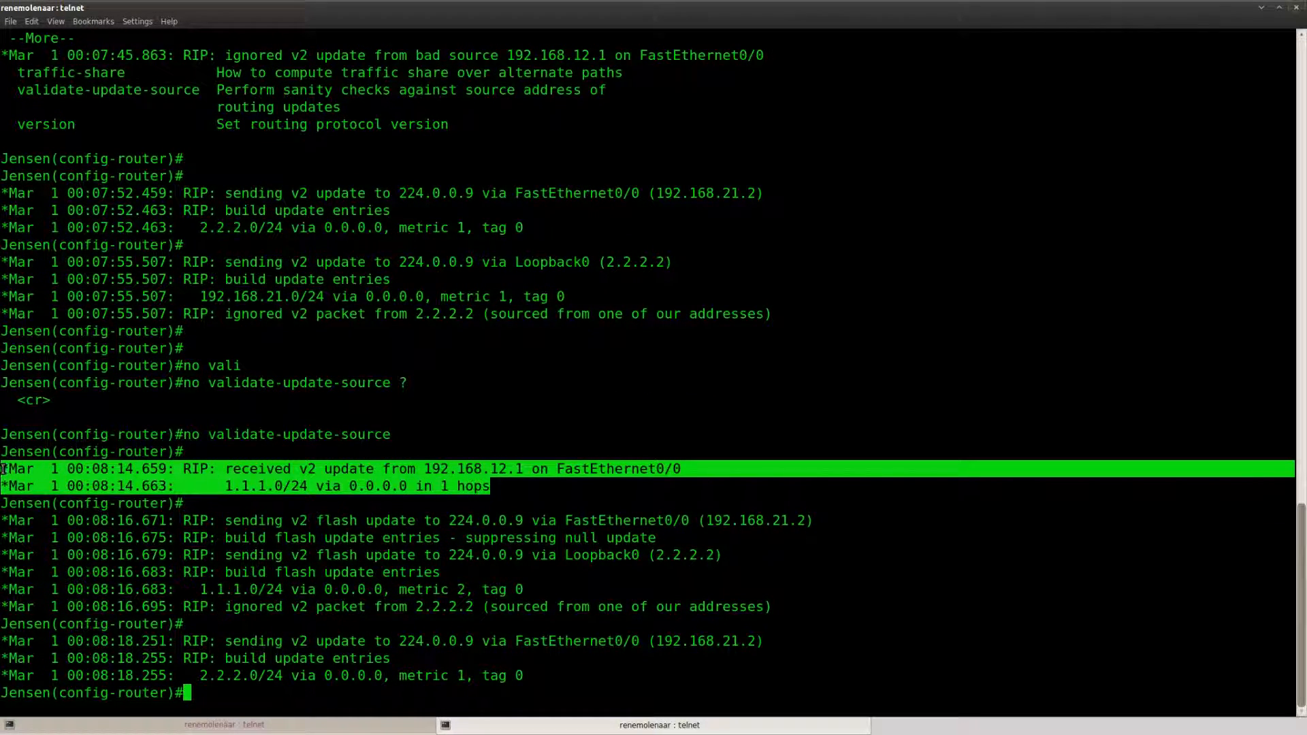
scroll(down, 3)
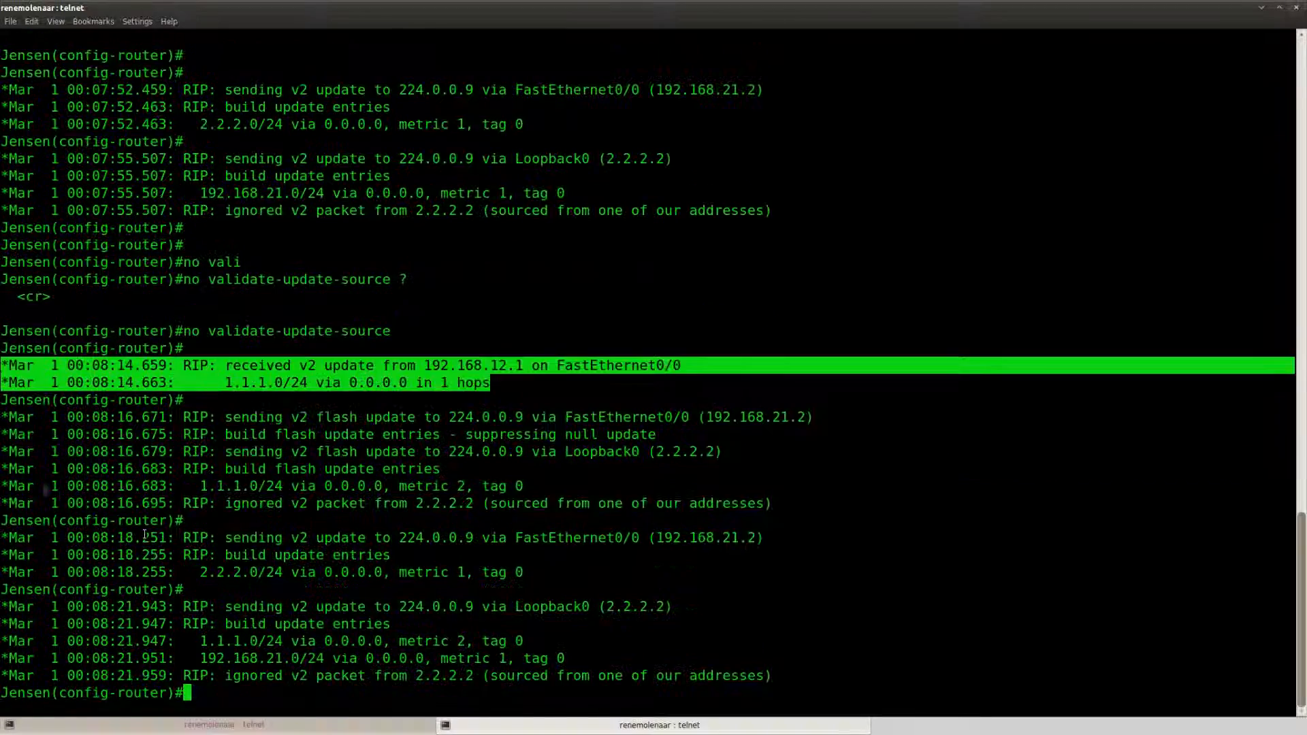
text(do s)
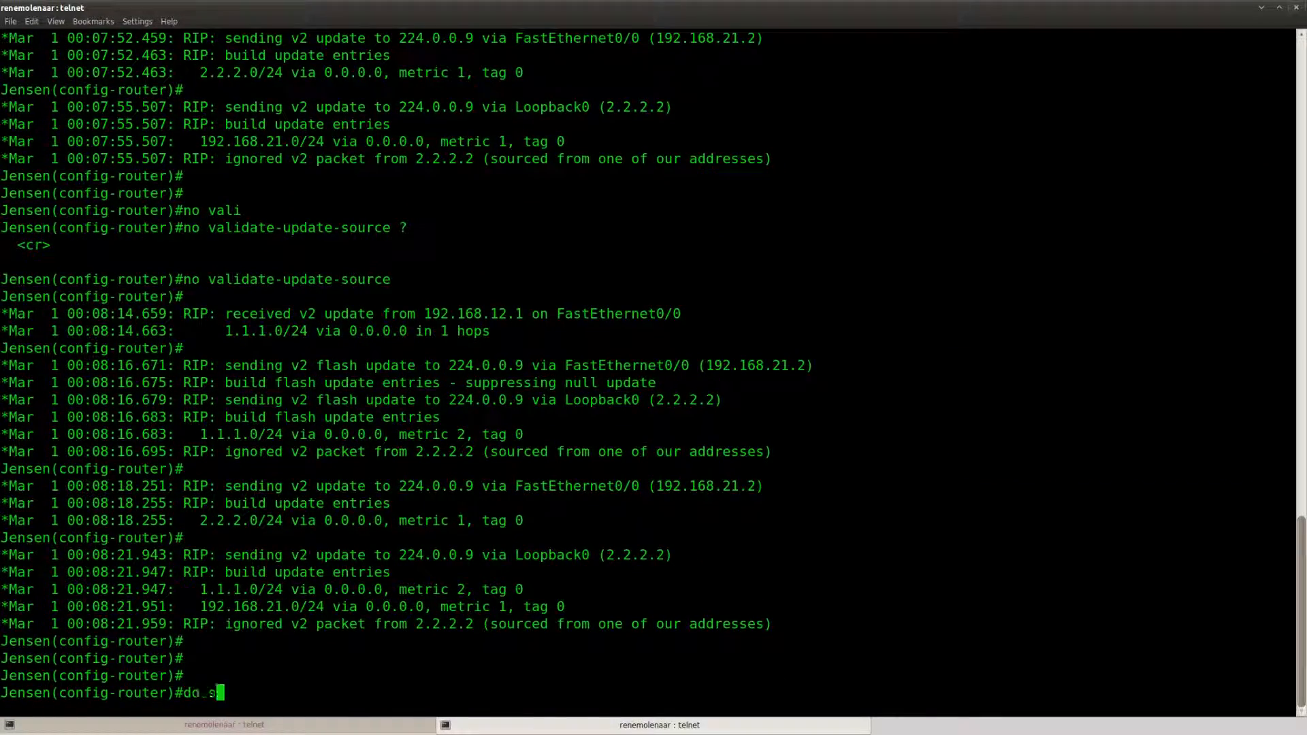
key(Return)
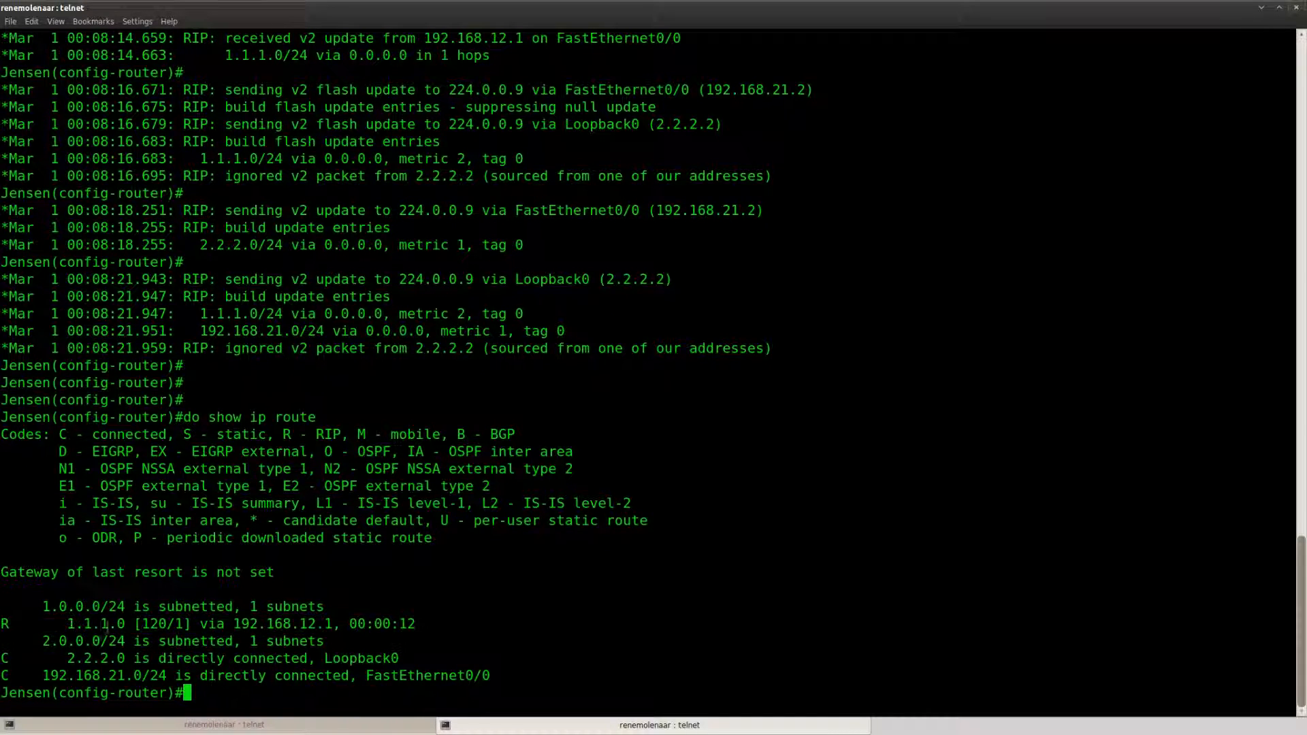
Ping Adam's loopback 1.1.1.1 from Jensen, then scroll back through the lab page
text(do ping 1.1.1.1)
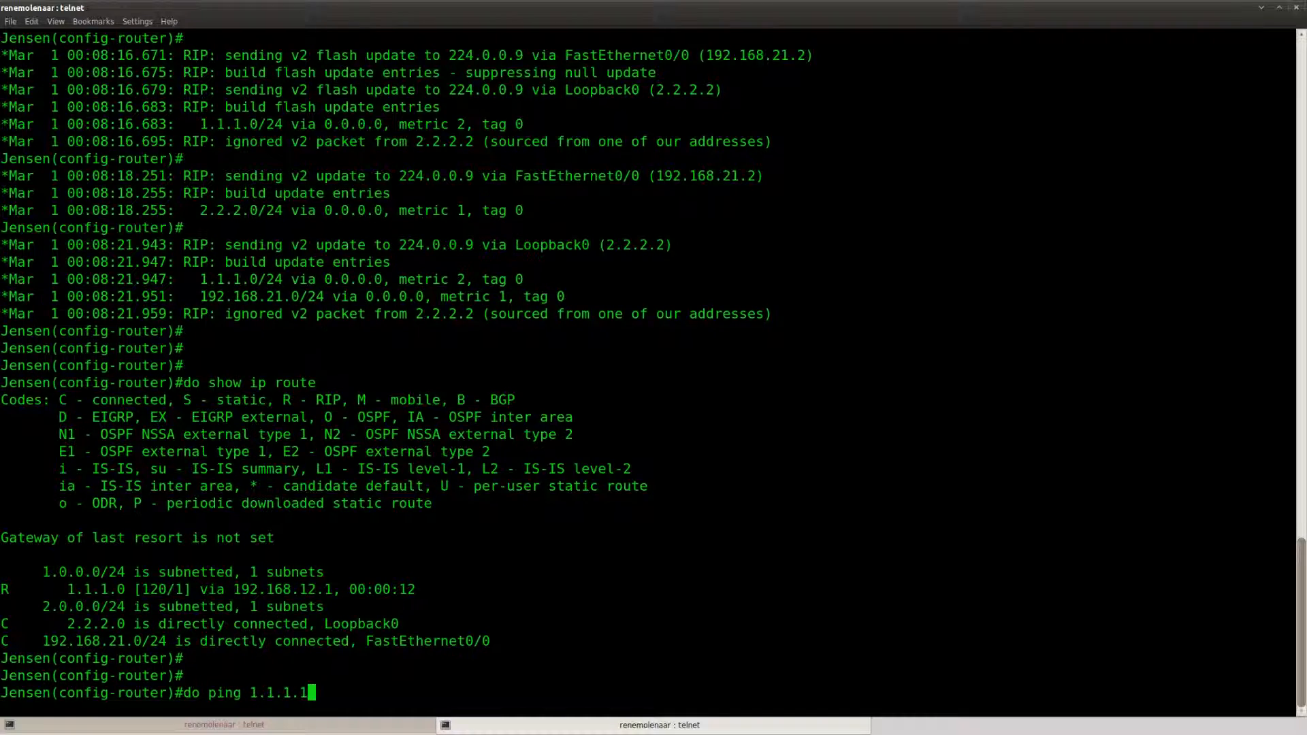
key(Return)
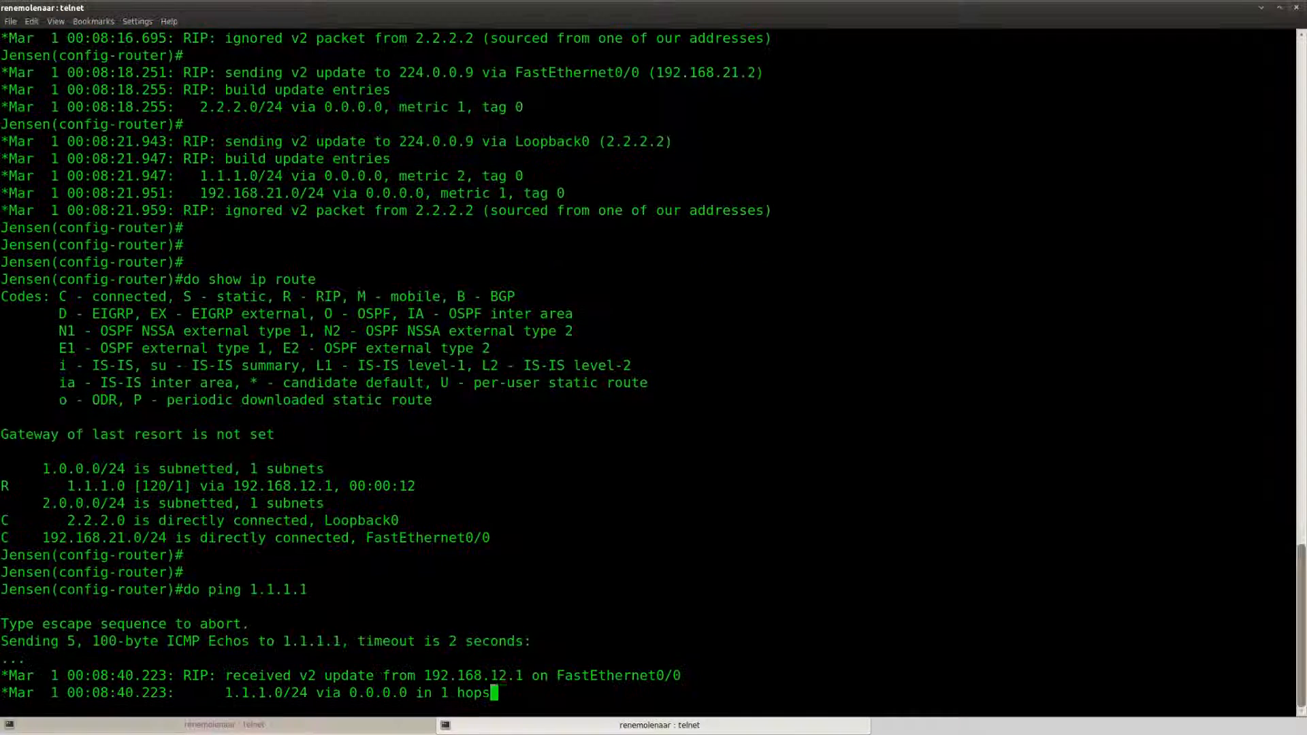
text(.)
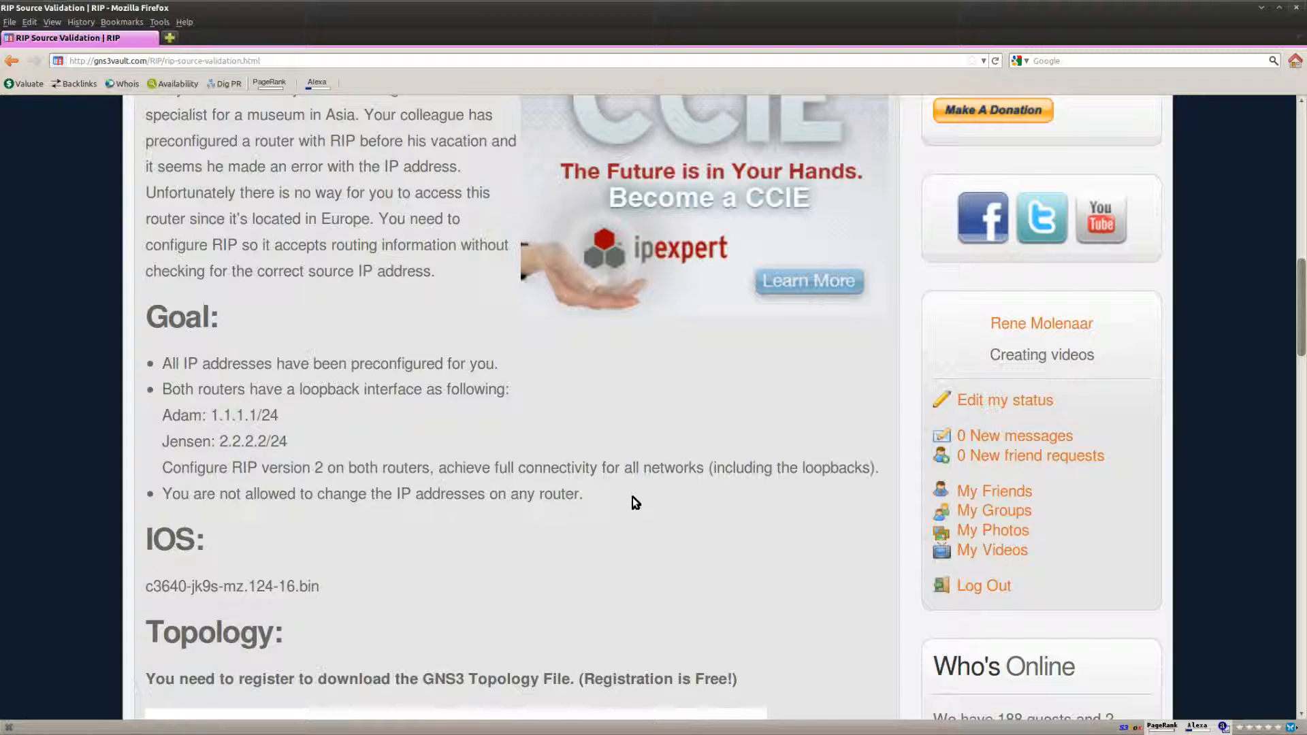
scroll(up, 3)
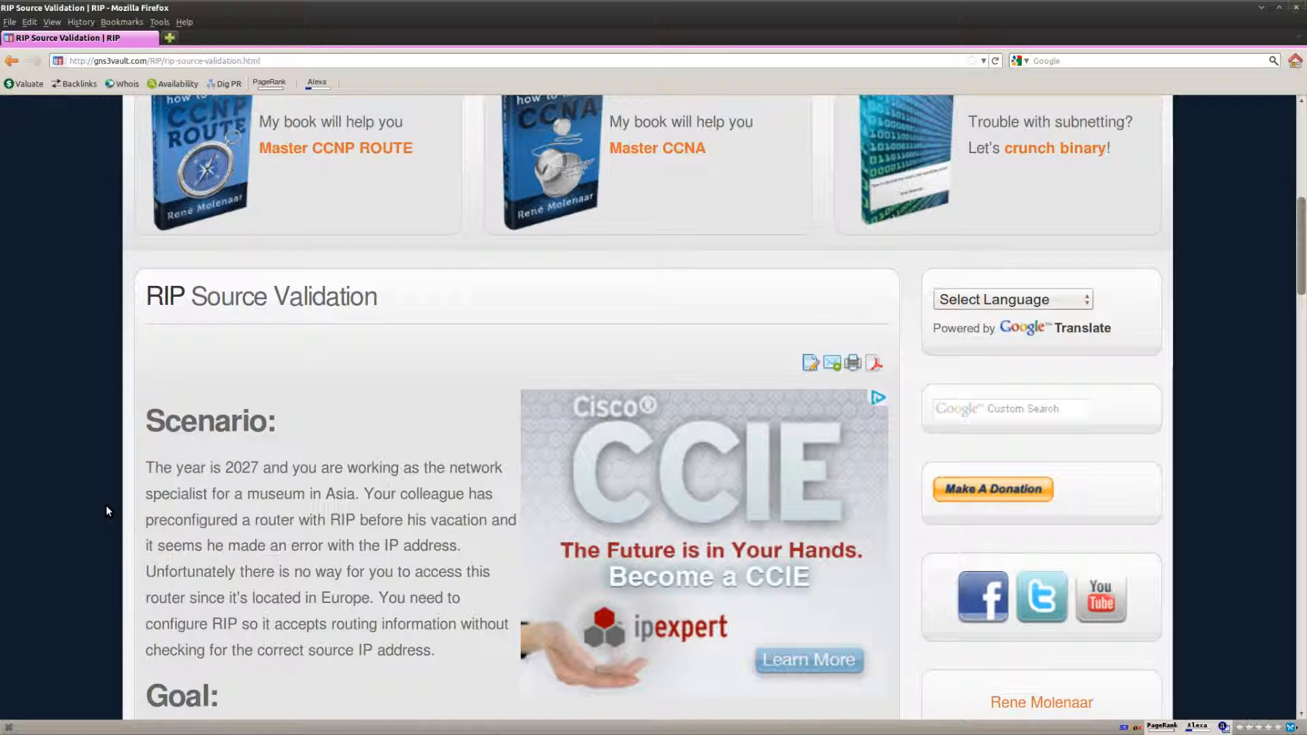